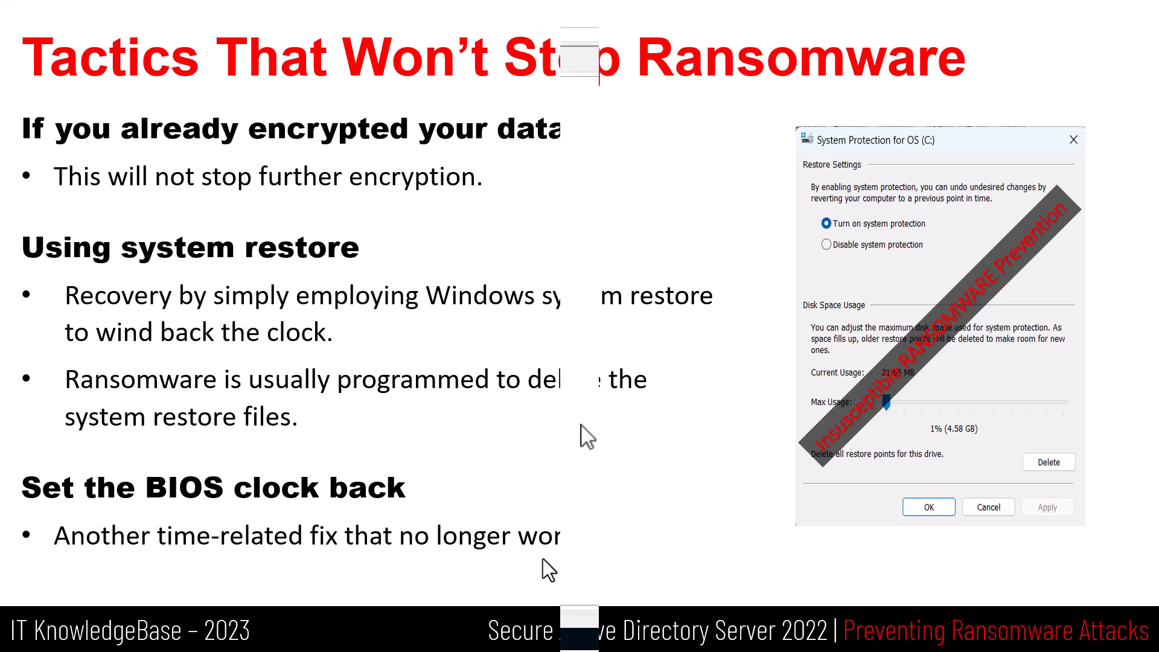
Step: Exit the ransomware tactics slideshow and switch to Group Policy Management for itkb.lab
left_click(312, 640)
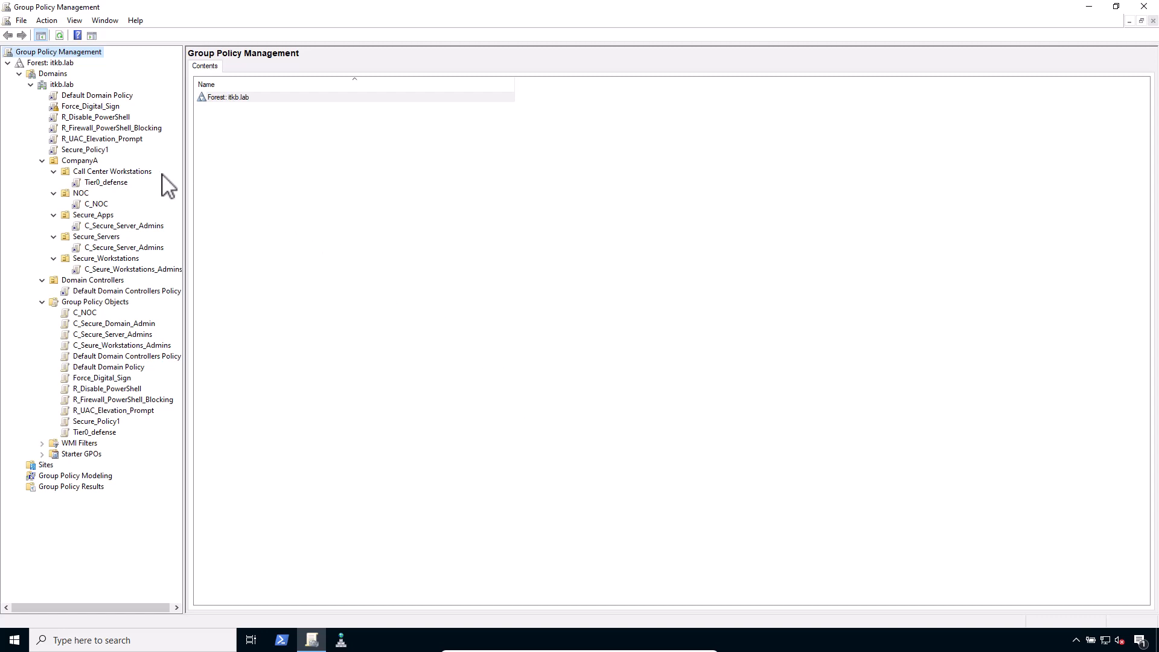
Step: Show R_UAC_Elevation_Prompt's Security Options: administrators prompted for credentials on the secure desktop
left_click(101, 139)
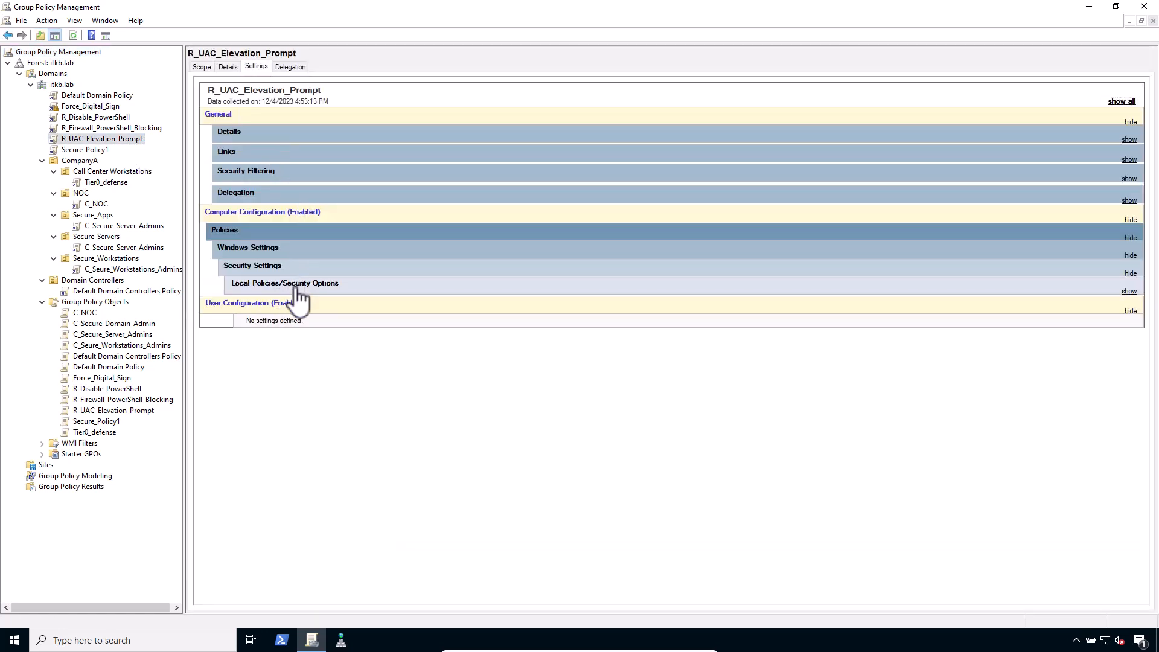
left_click(1129, 290)
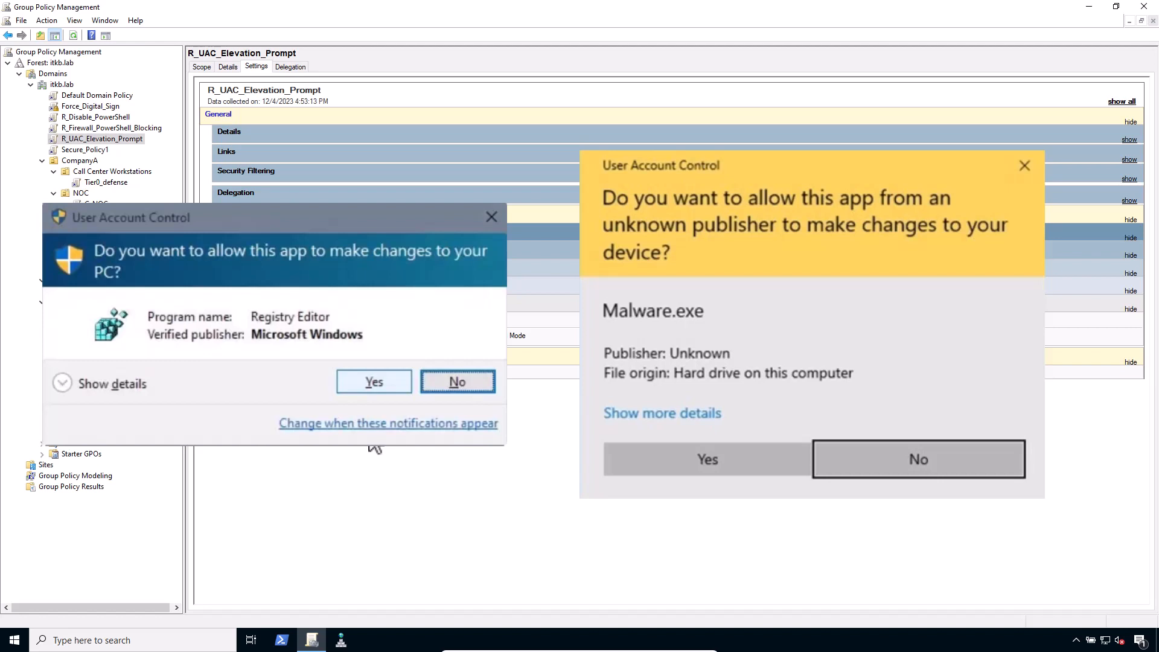
left_click(456, 381)
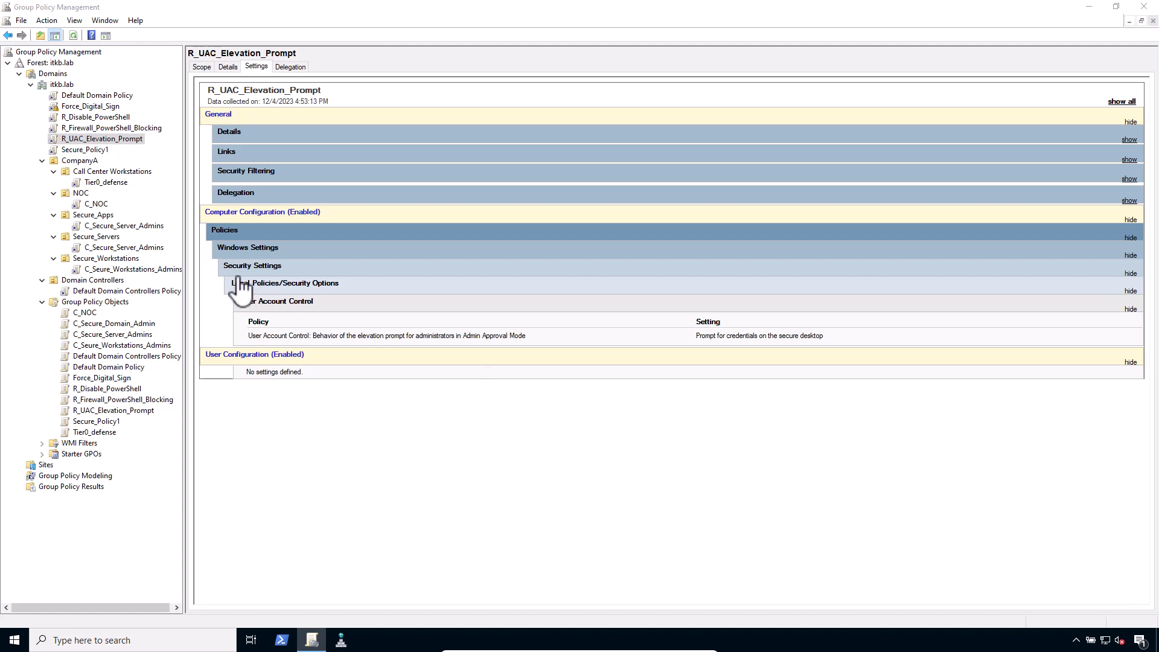
mouse_move(118, 200)
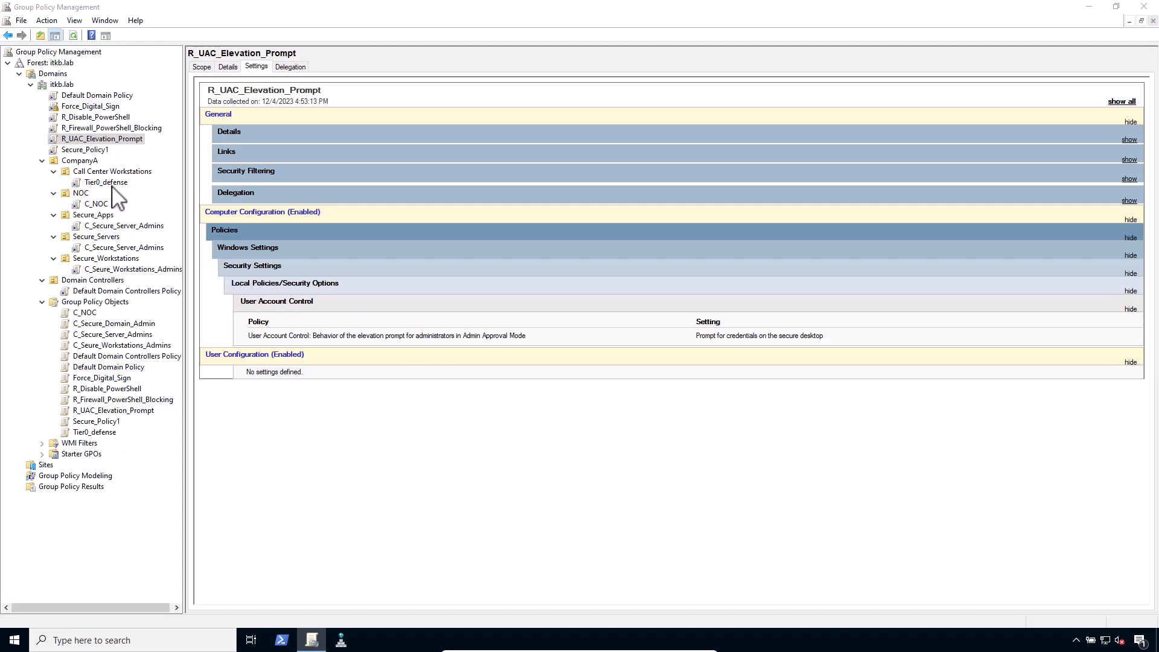
Step: Show Tier0_defense's User Rights Assignment denying Domain Admins network, batch, service, local and TS logon
left_click(106, 182)
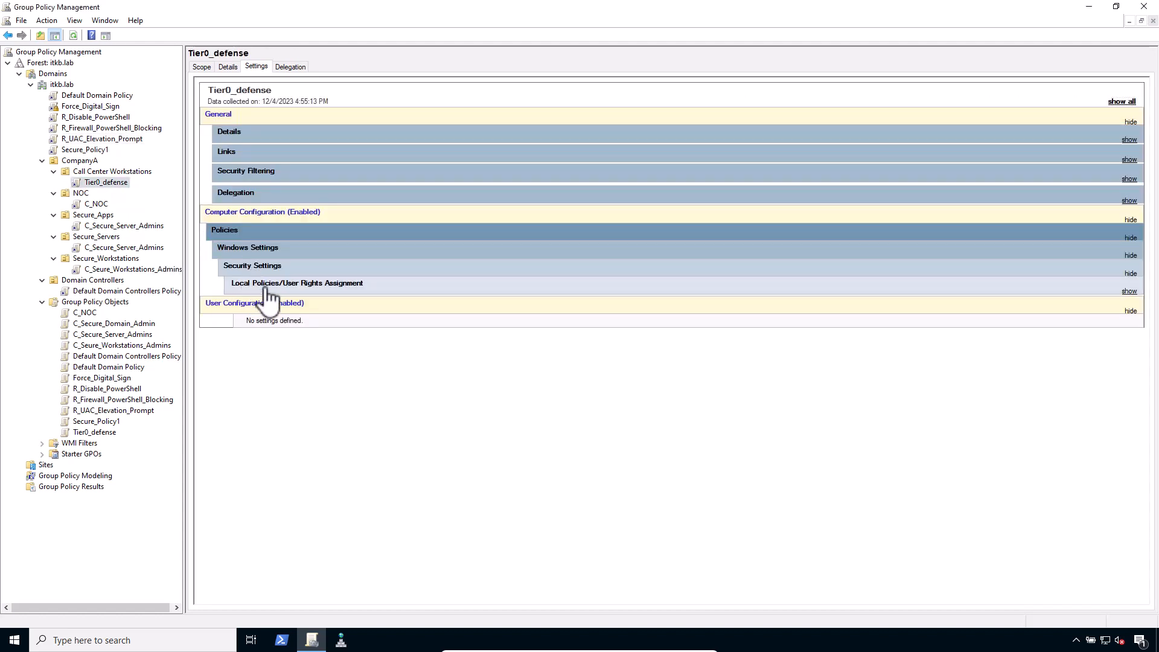
left_click(1129, 291)
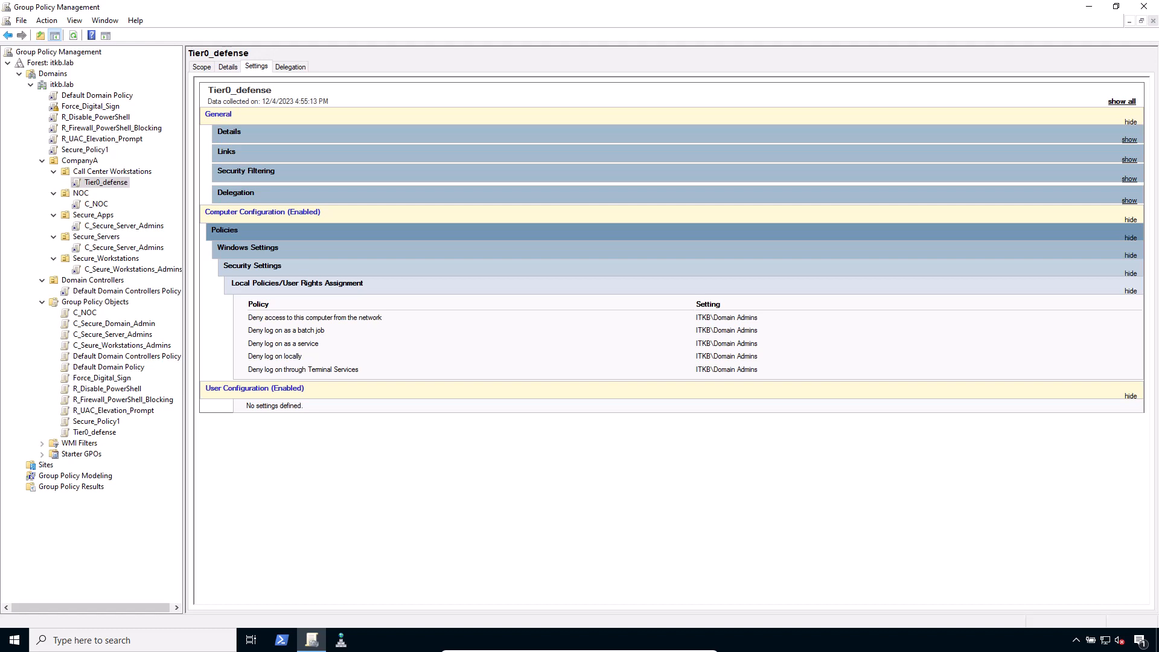
mouse_move(215, 144)
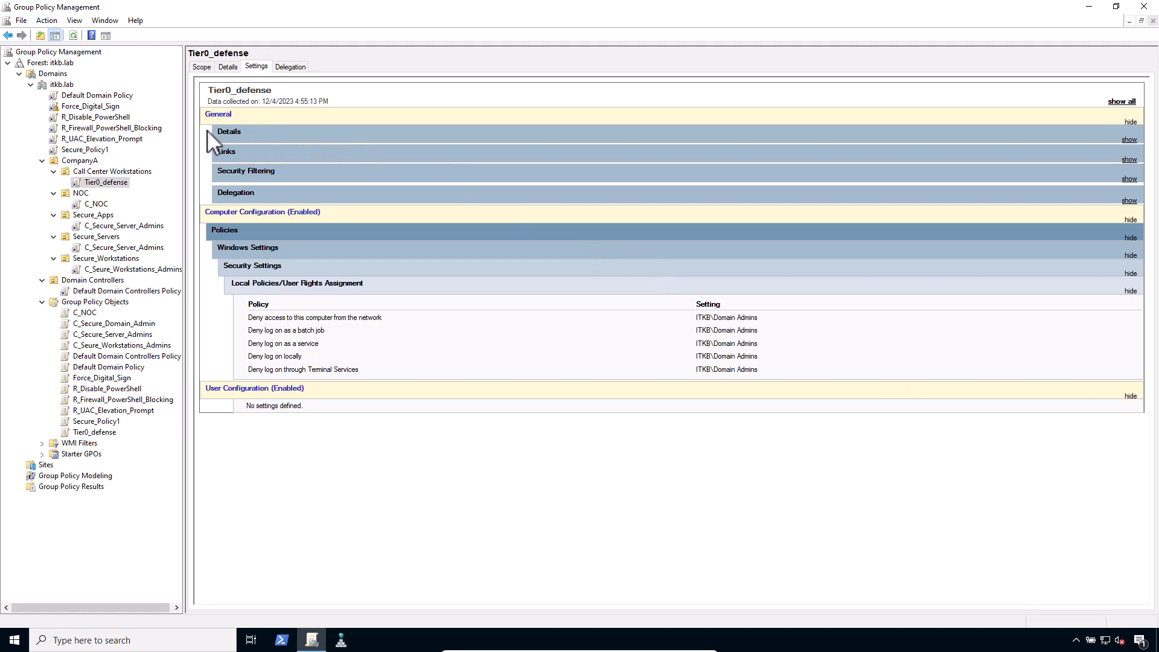
Step: Show R_Disable_PowerShell's path rules disallowing PowerShell and disabled script execution, dismissing the blocked-app notice
left_click(101, 117)
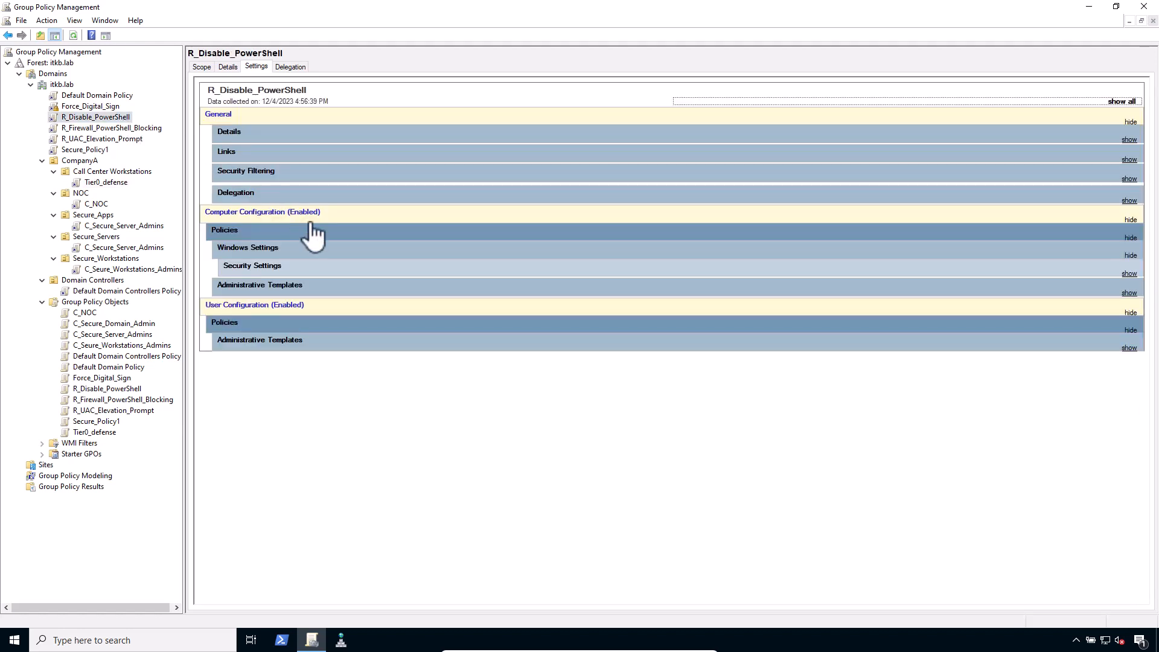
left_click(1130, 274)
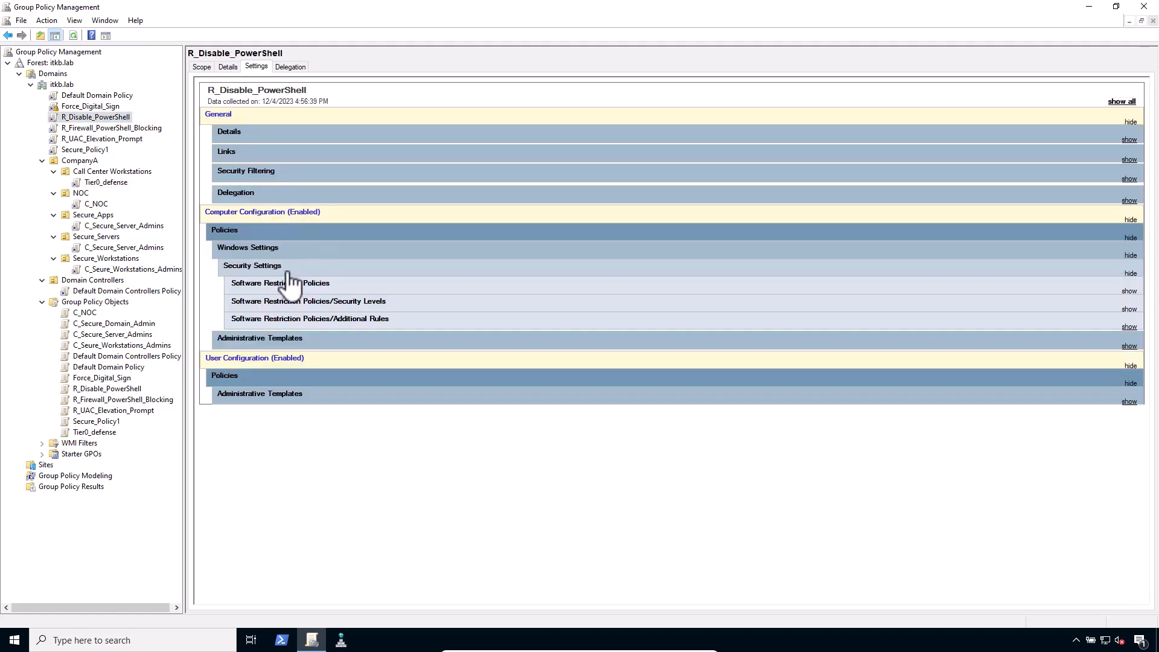
left_click(1130, 345)
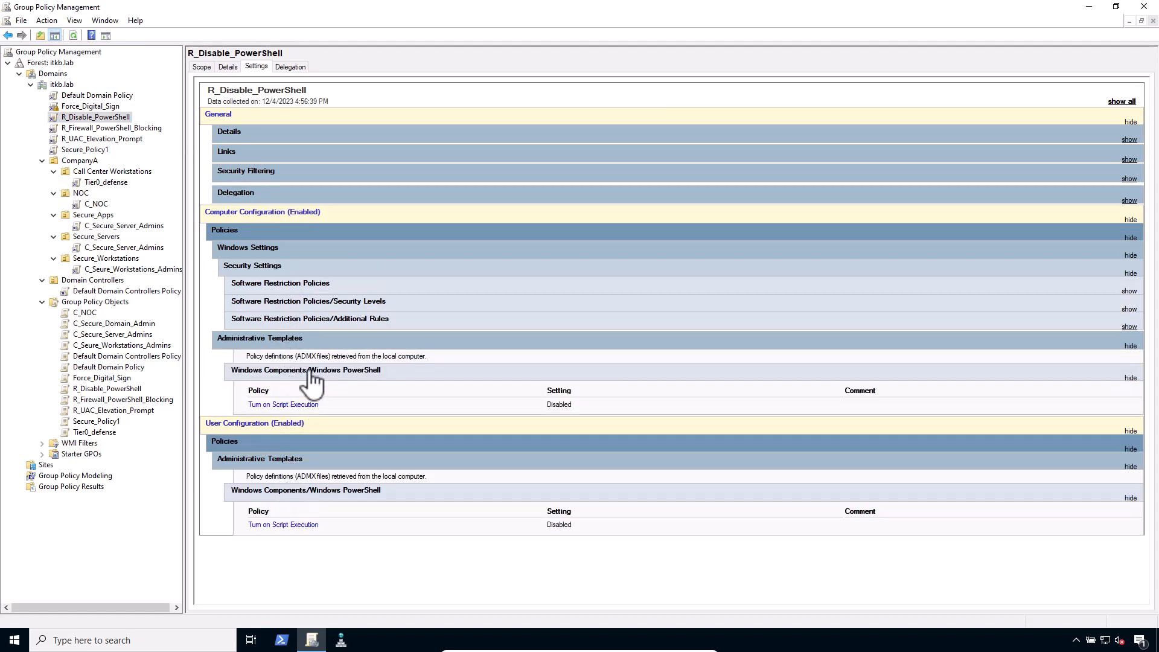
left_click(1129, 326)
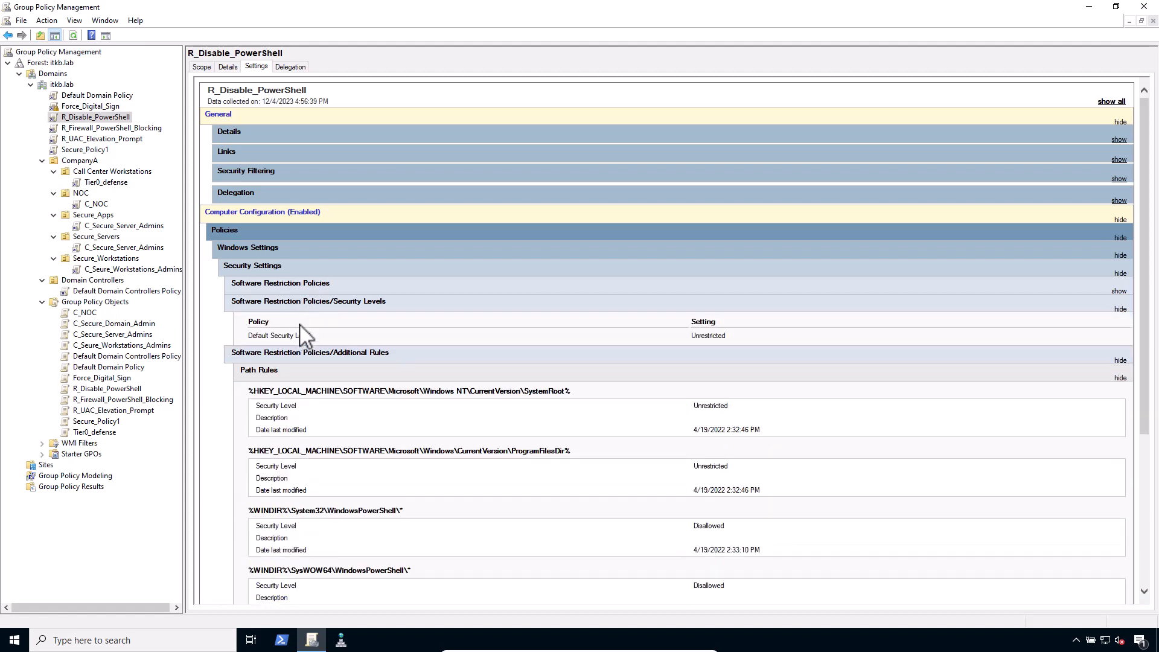
left_click(1119, 291)
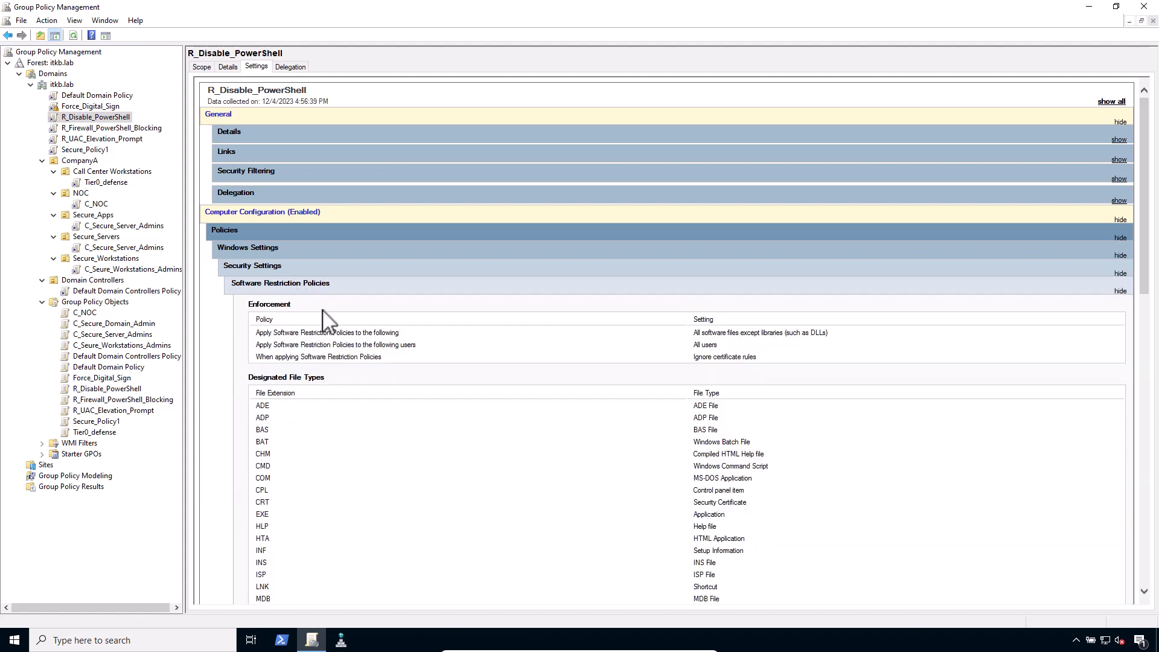
scroll("down", 3)
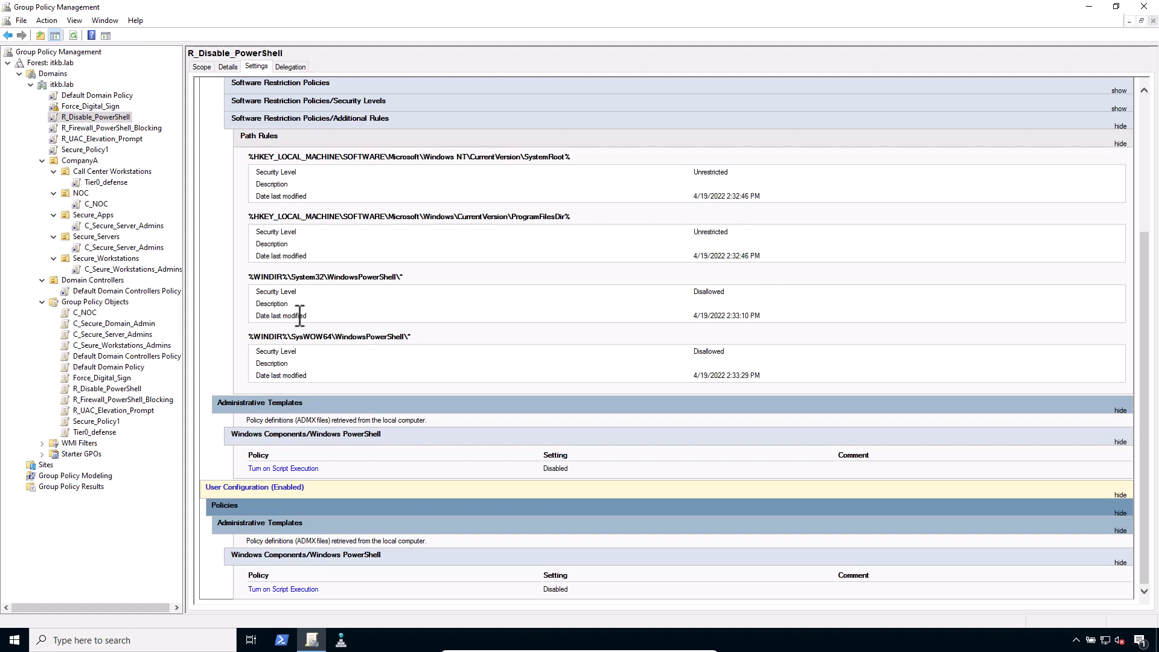
mouse_move(304, 318)
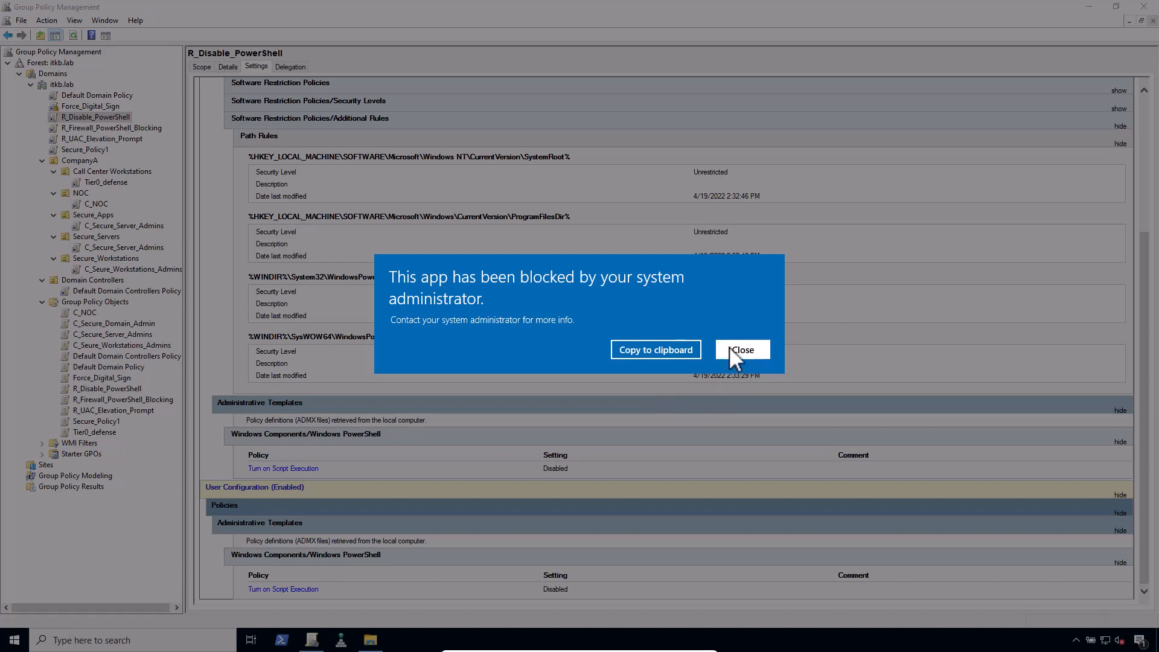
left_click(742, 349)
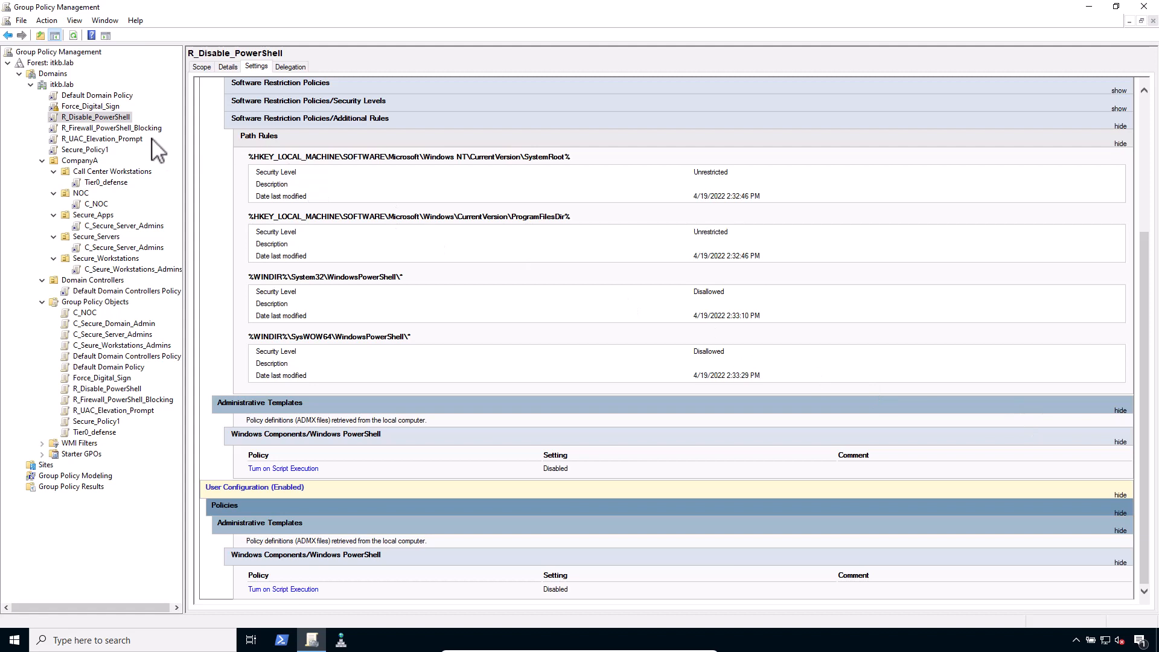
Step: Show R_Firewall_PowerShell_Blocking's outbound rules blocking 32- and 64-bit CScript, then bring up its actions
left_click(111, 127)
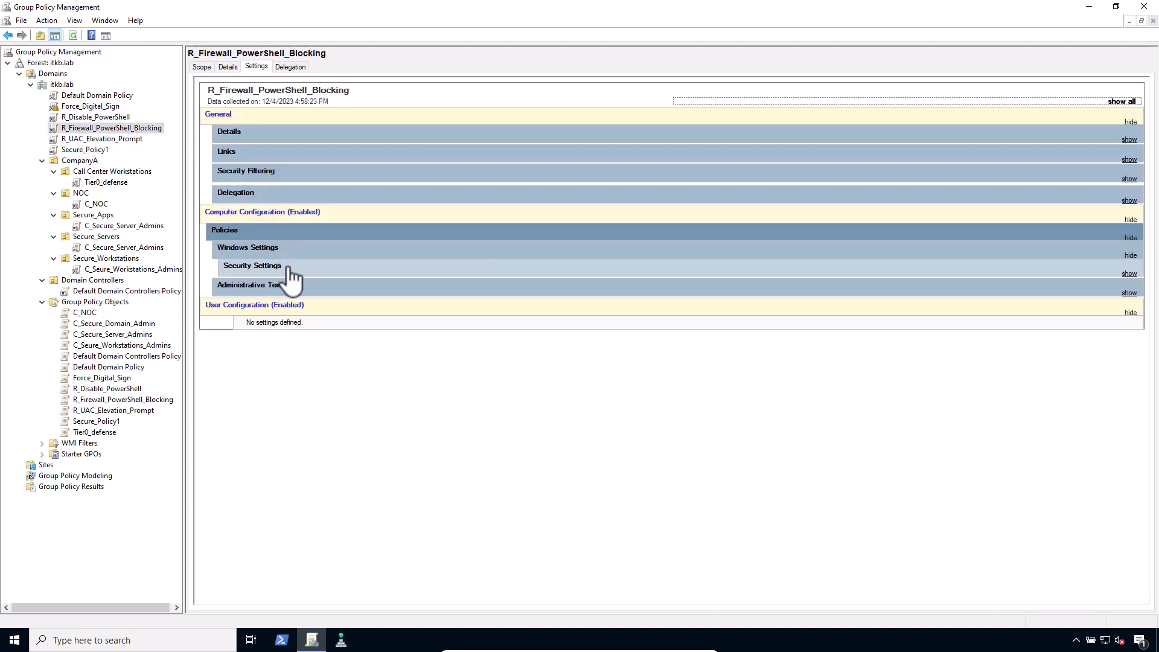
left_click(252, 265)
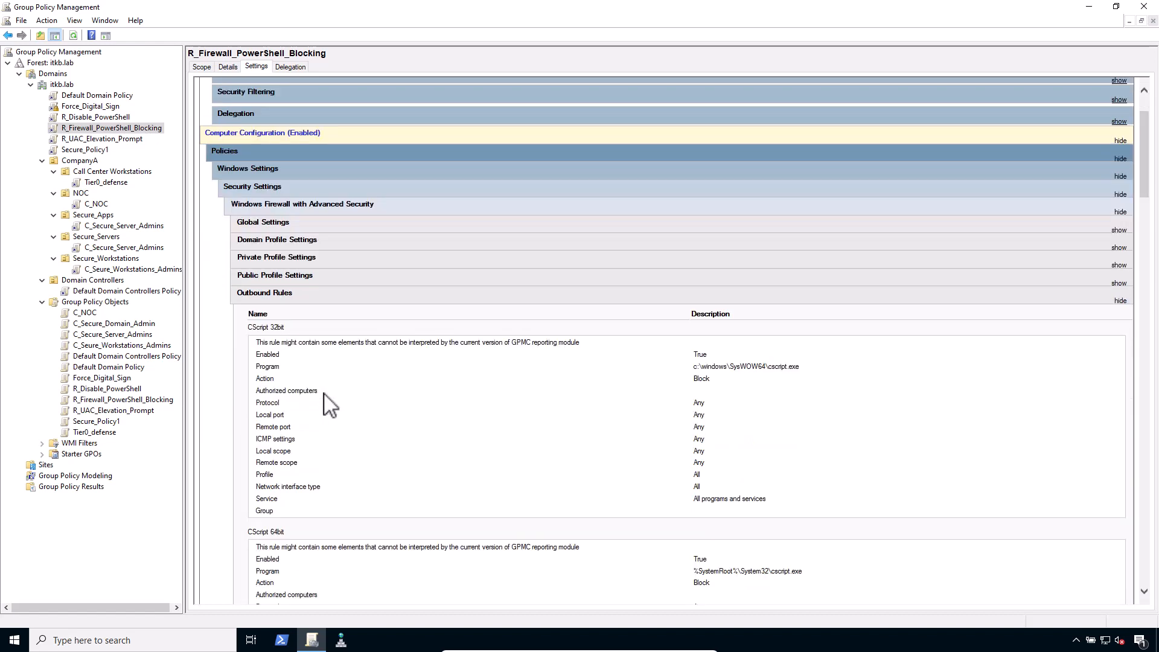
scroll("down", 3)
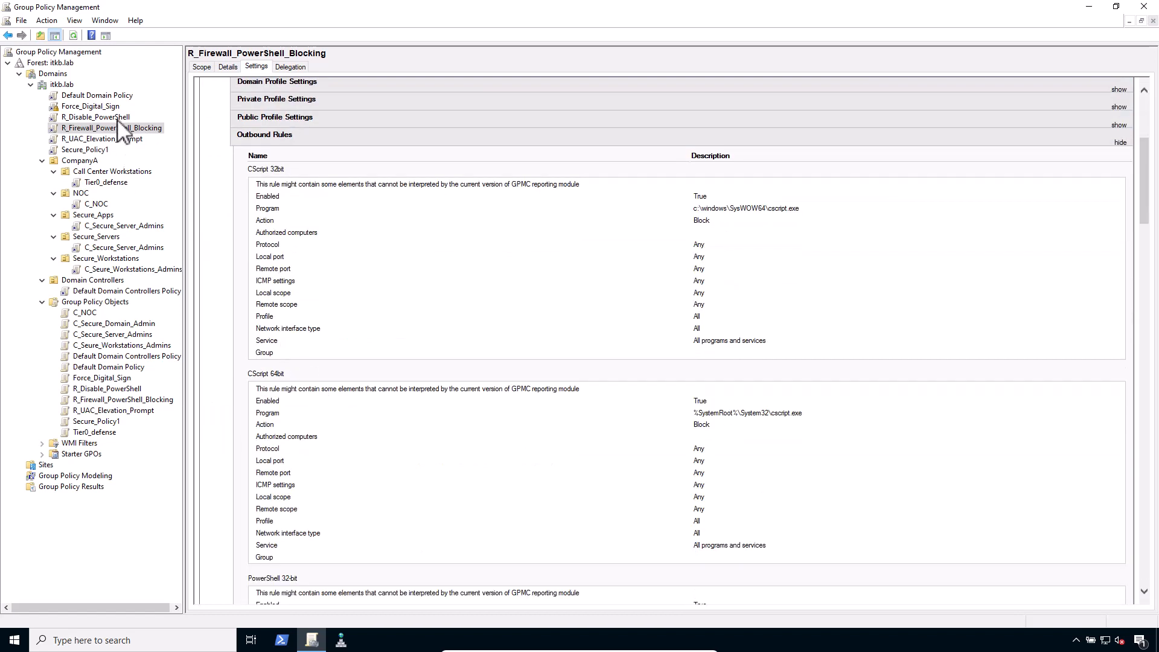
right_click(111, 127)
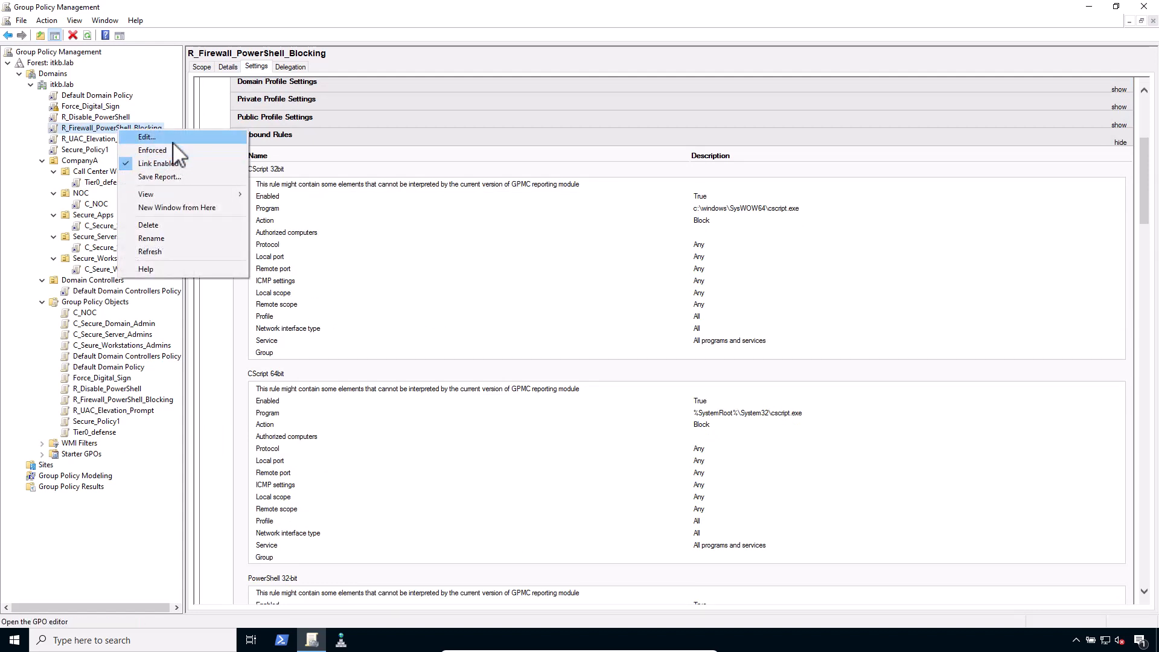
Step: Edit R_Firewall_PowerShell_Blocking and expand Computer Configuration down to Windows Defender Firewall with Advanced Security
left_click(146, 136)
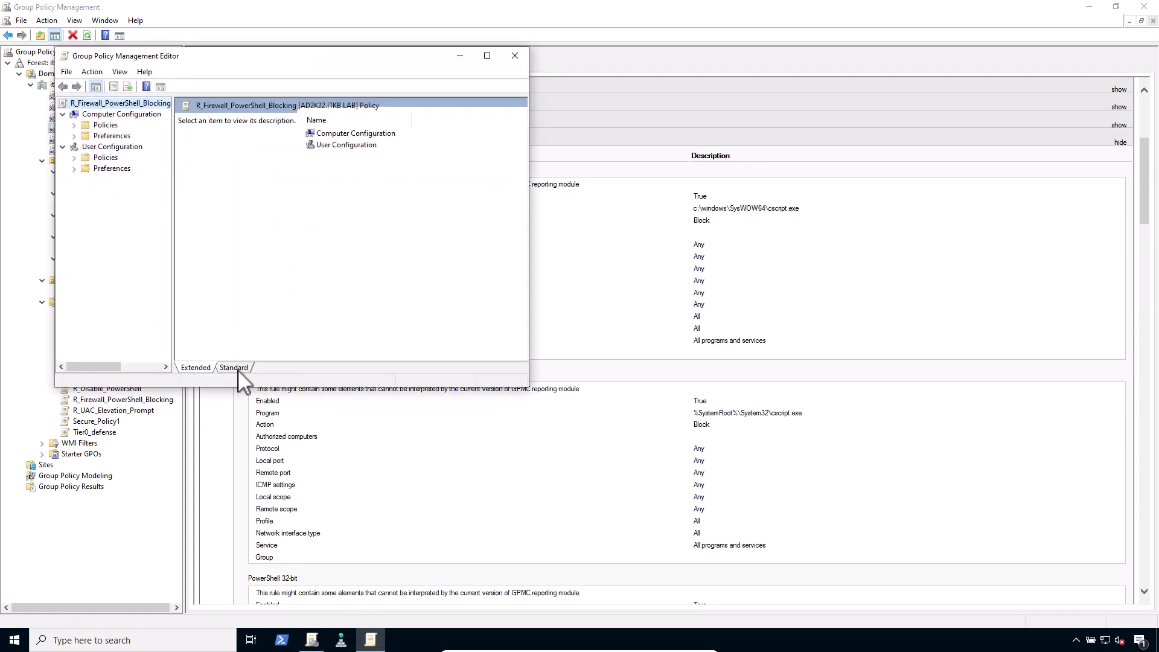
left_click(73, 124)
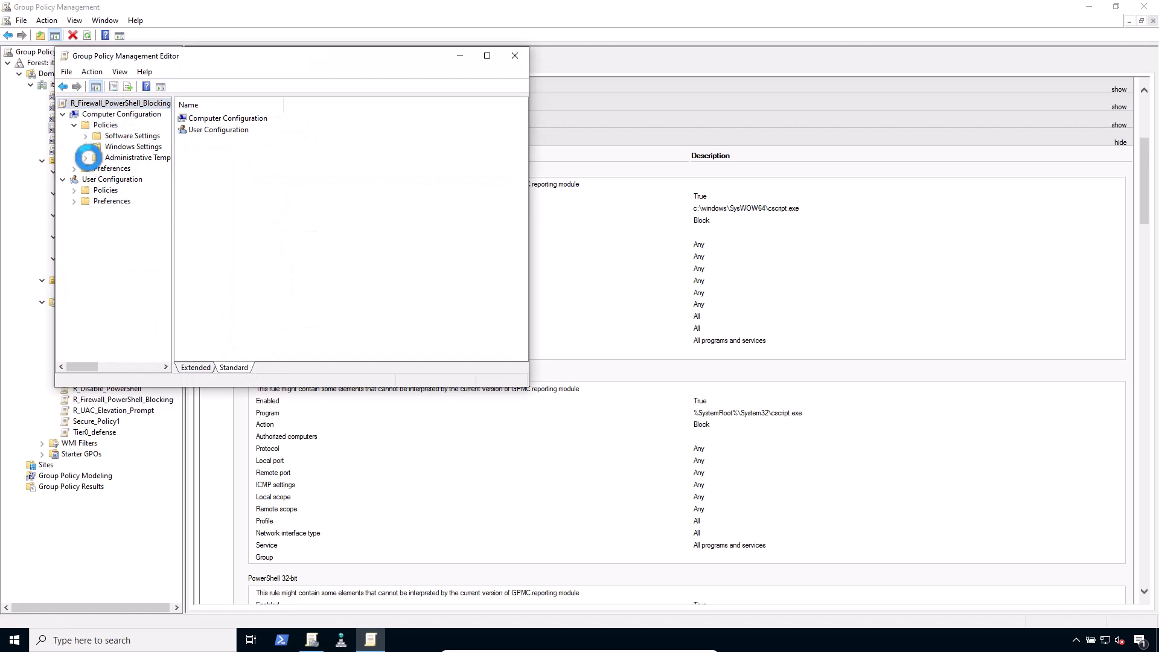
left_click(85, 147)
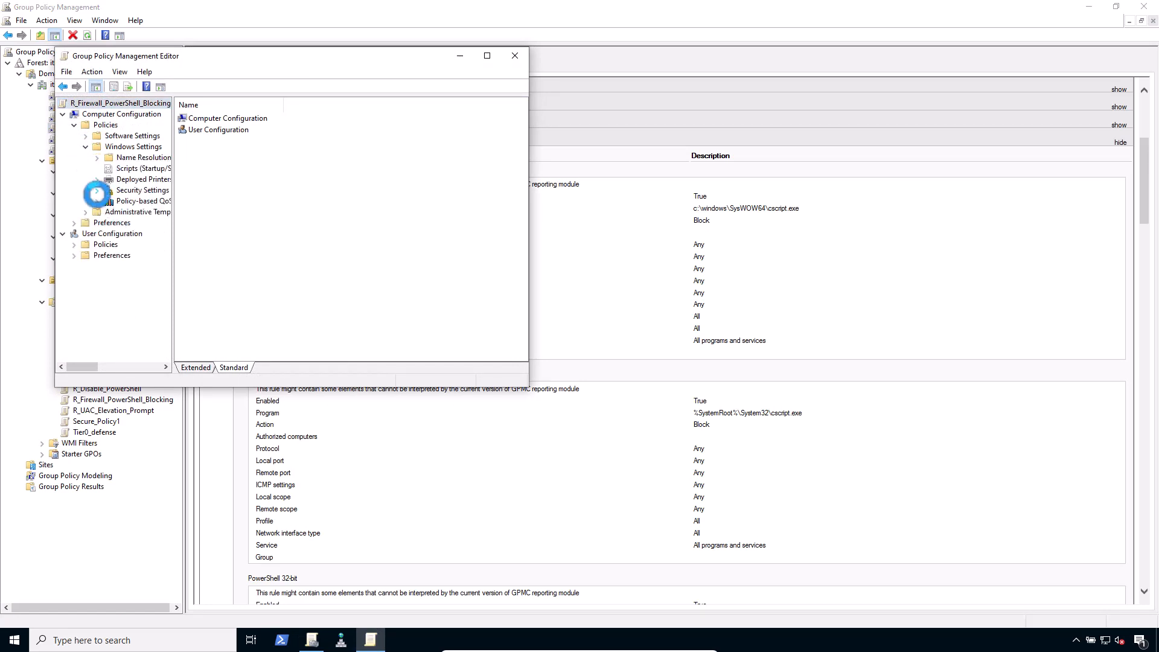
left_click(97, 190)
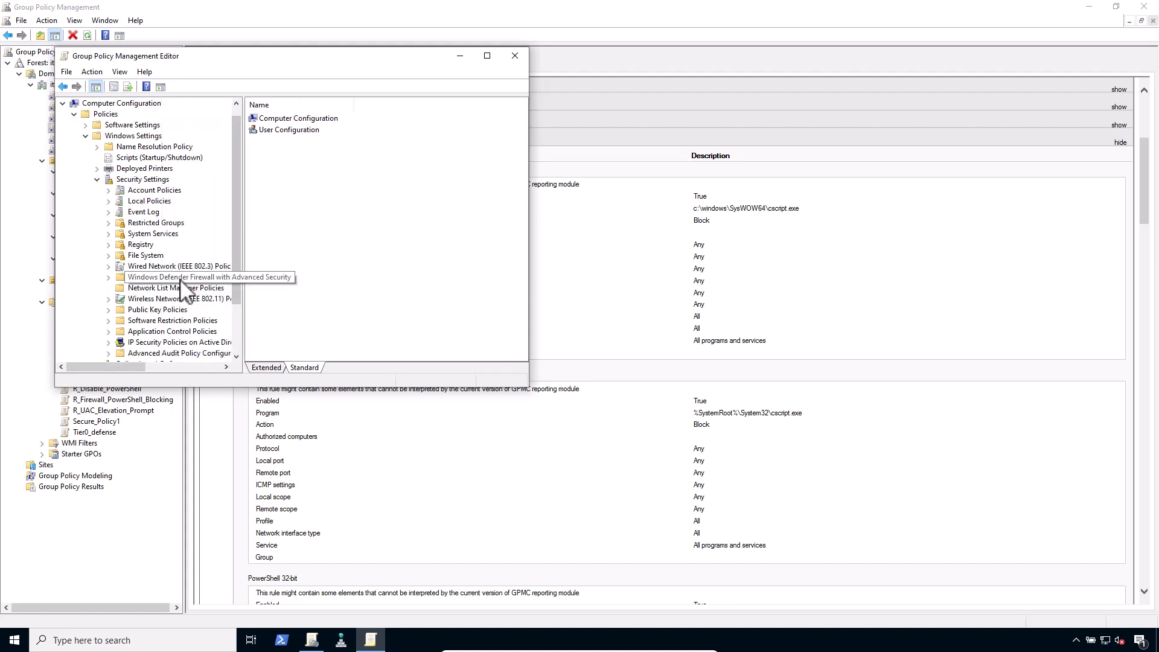
left_click(108, 277)
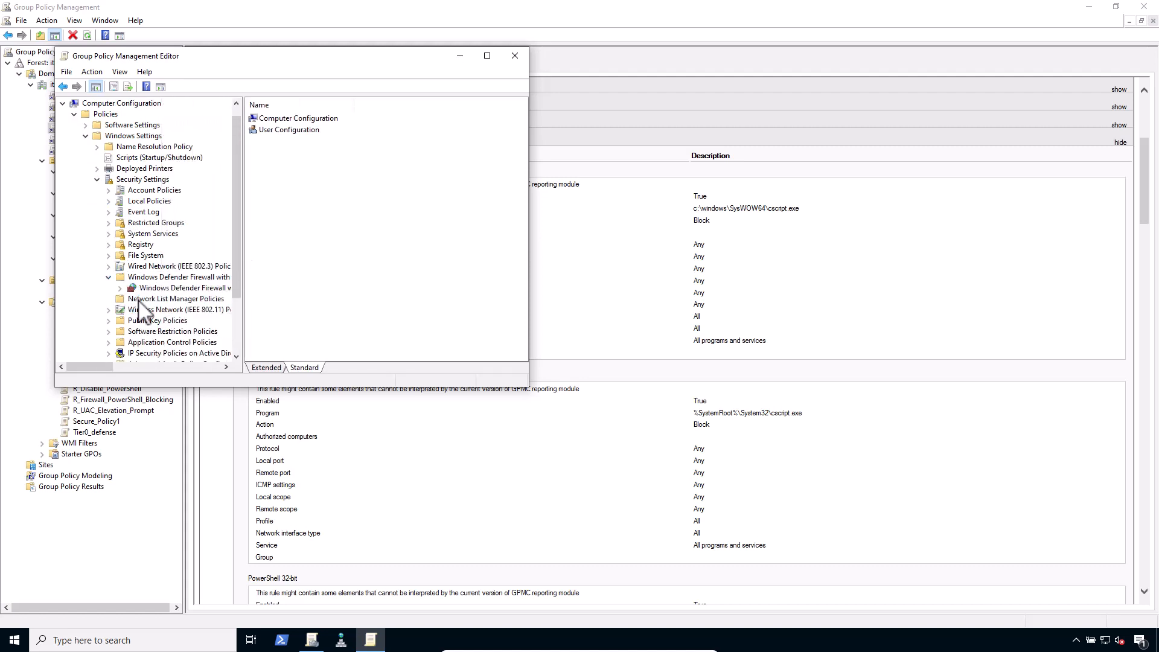